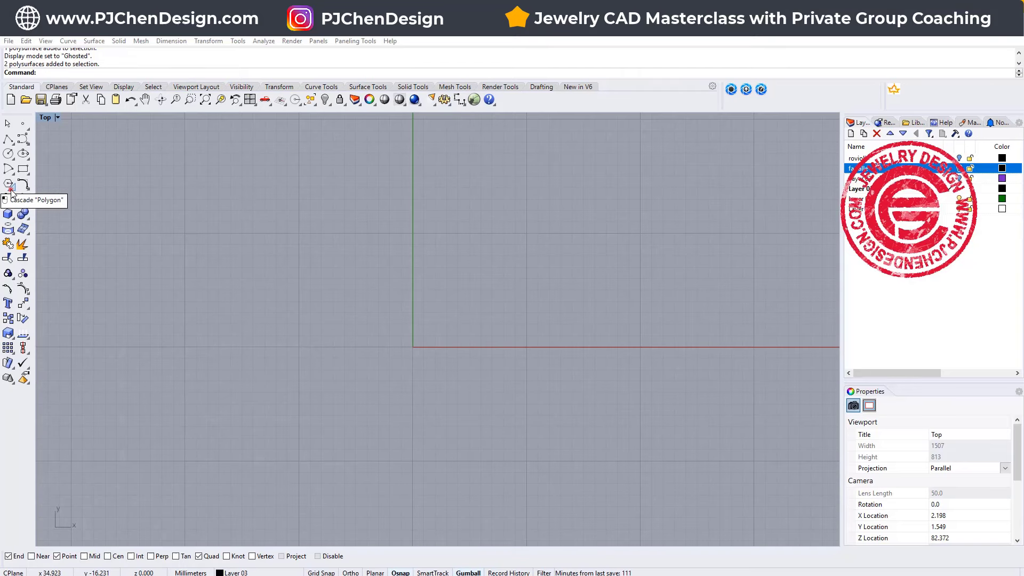
# Draw a 30-point star from the Polygon flyout, centred on the origin with outer and inner radii picked
pyautogui.click(9, 189)
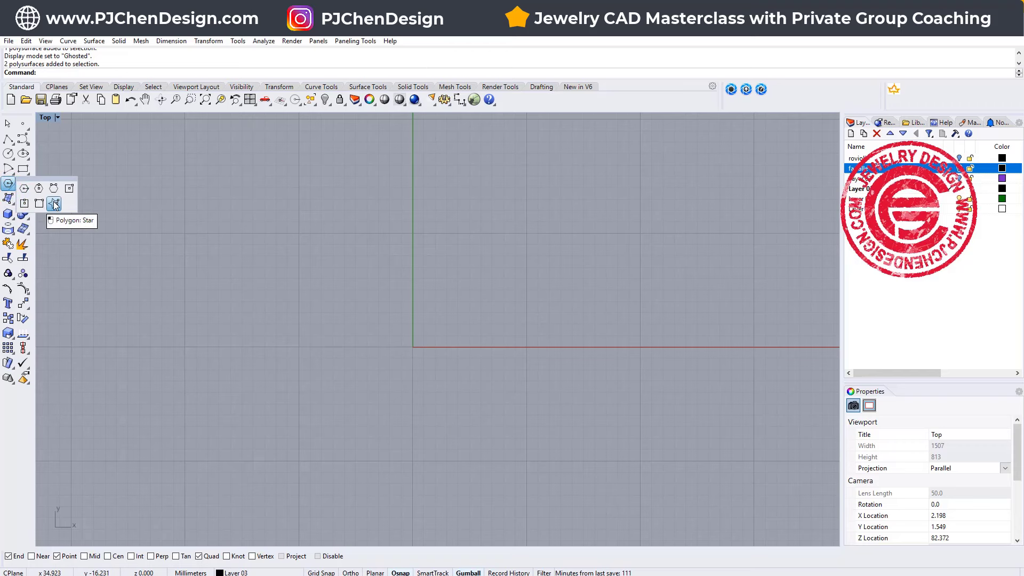
pyautogui.click(53, 204)
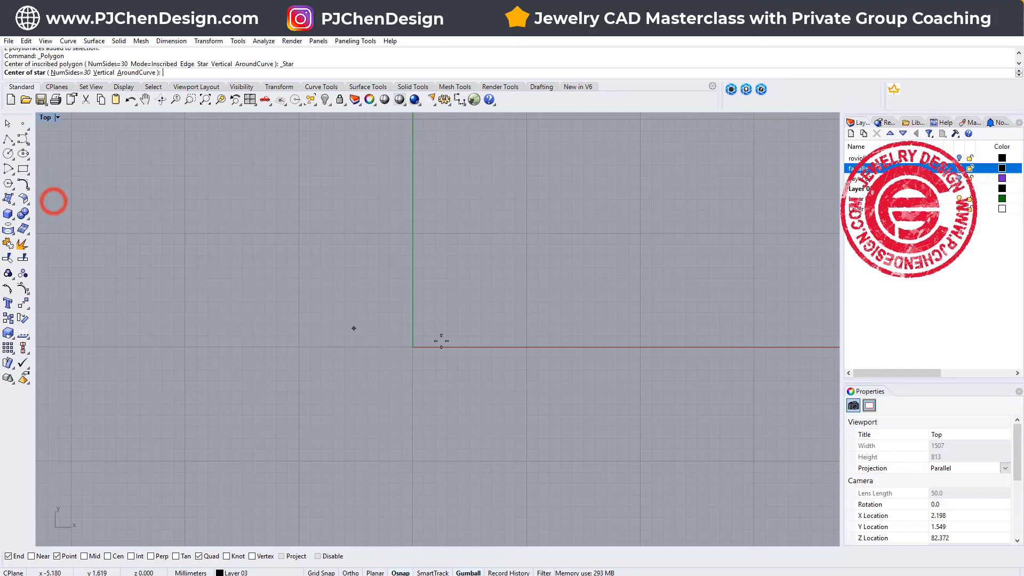
pyautogui.click(413, 346)
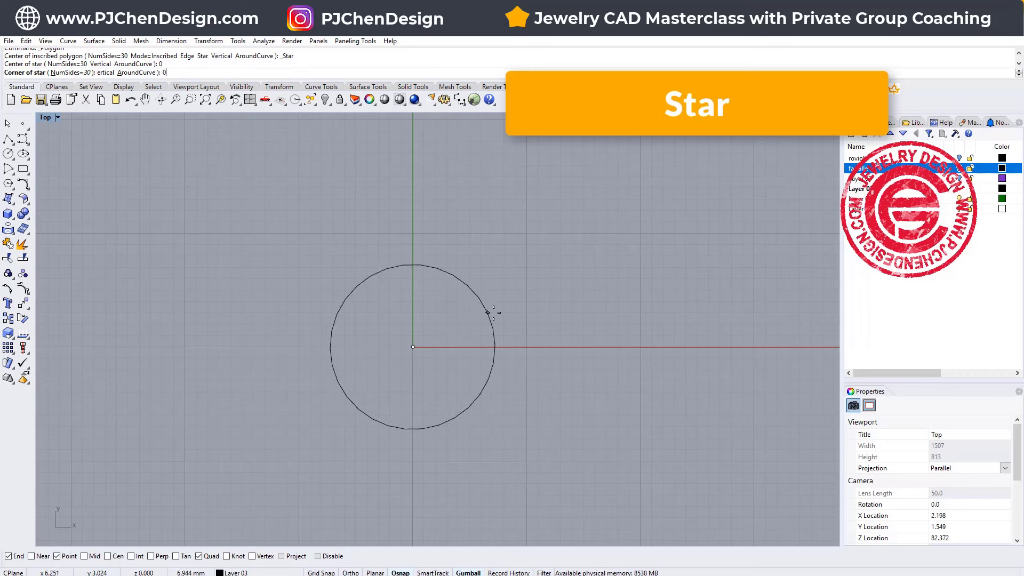
pyautogui.click(527, 340)
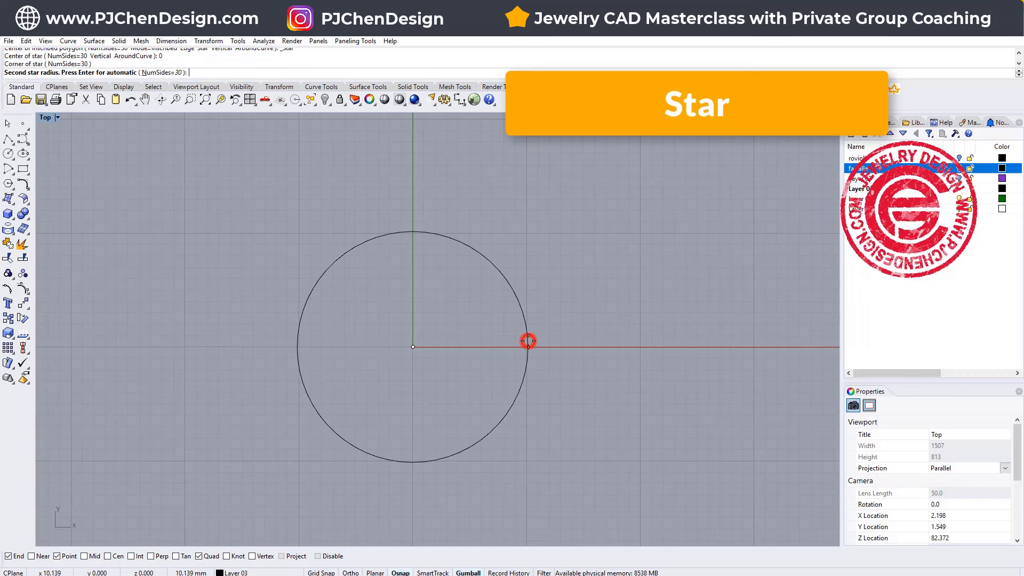
pyautogui.click(527, 341)
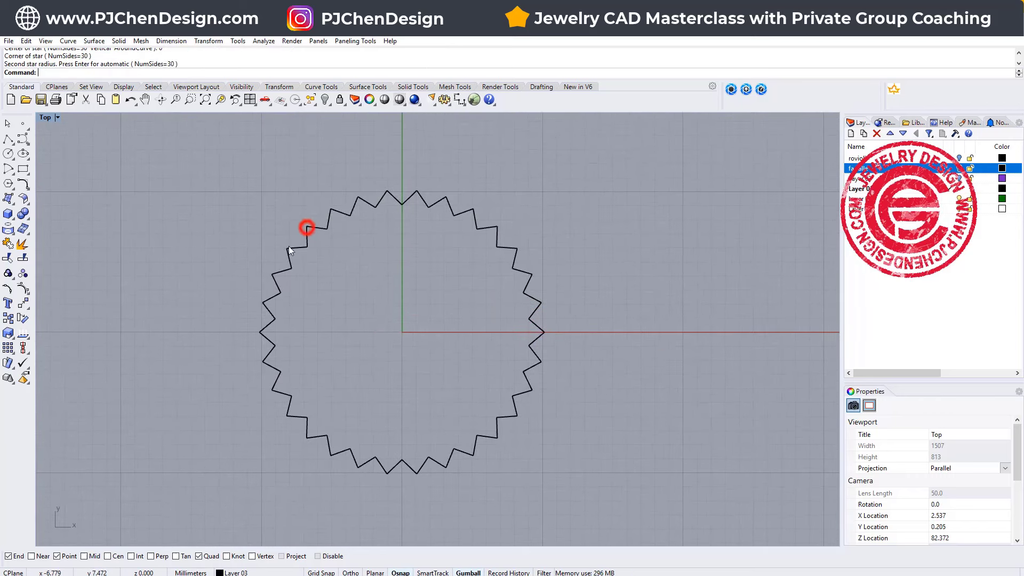
# Fillet all the star's corners, undoing the failed attempt and rerunning with radius 0.5
pyautogui.click(307, 228)
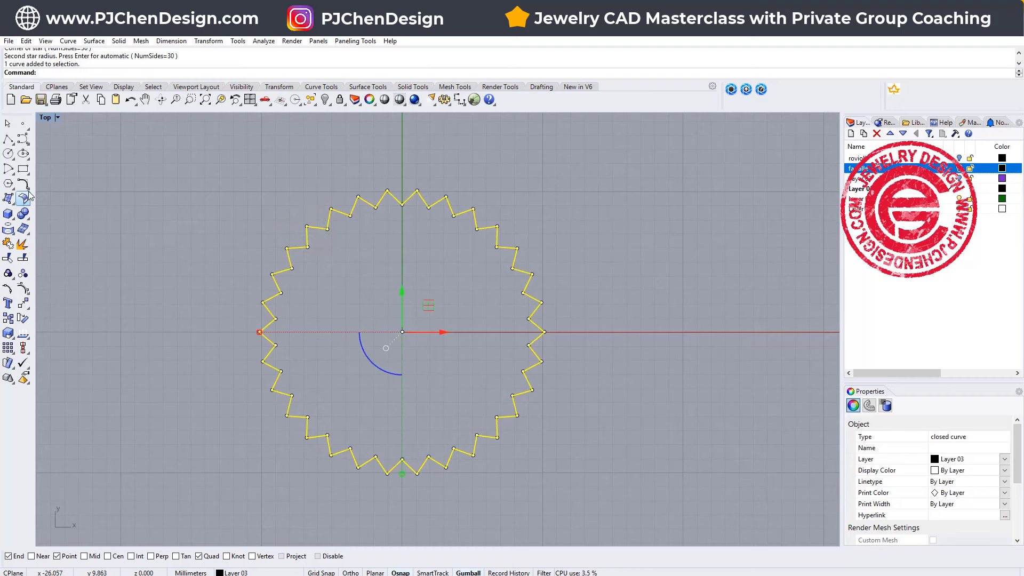
pyautogui.click(9, 183)
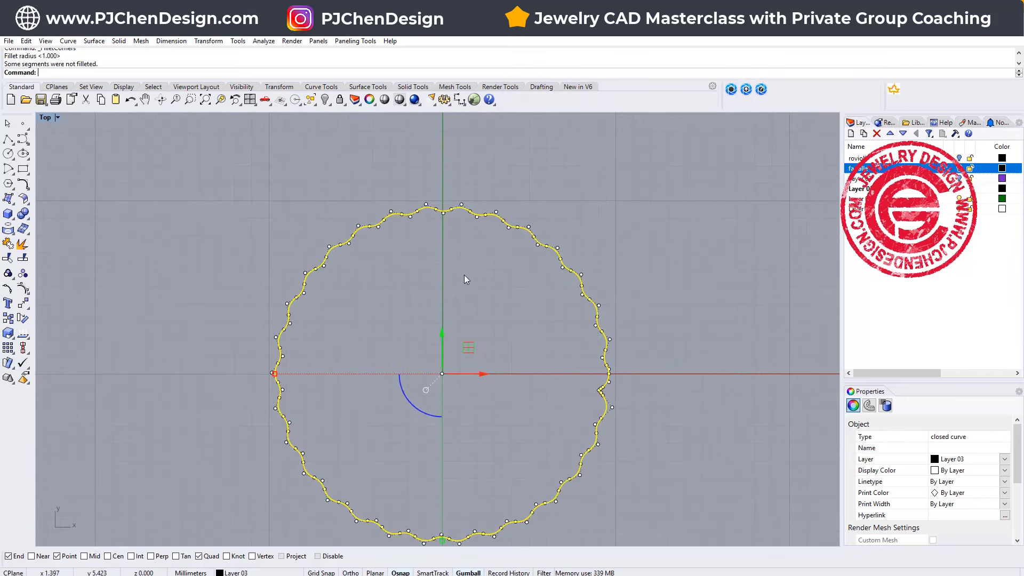
pyautogui.press('ctrl+z')
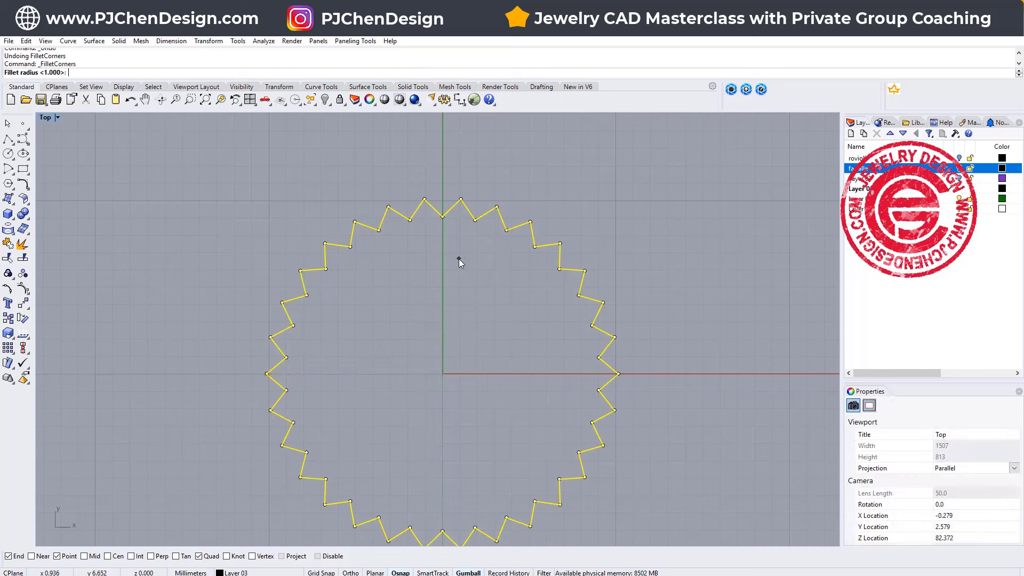
pyautogui.write('0')
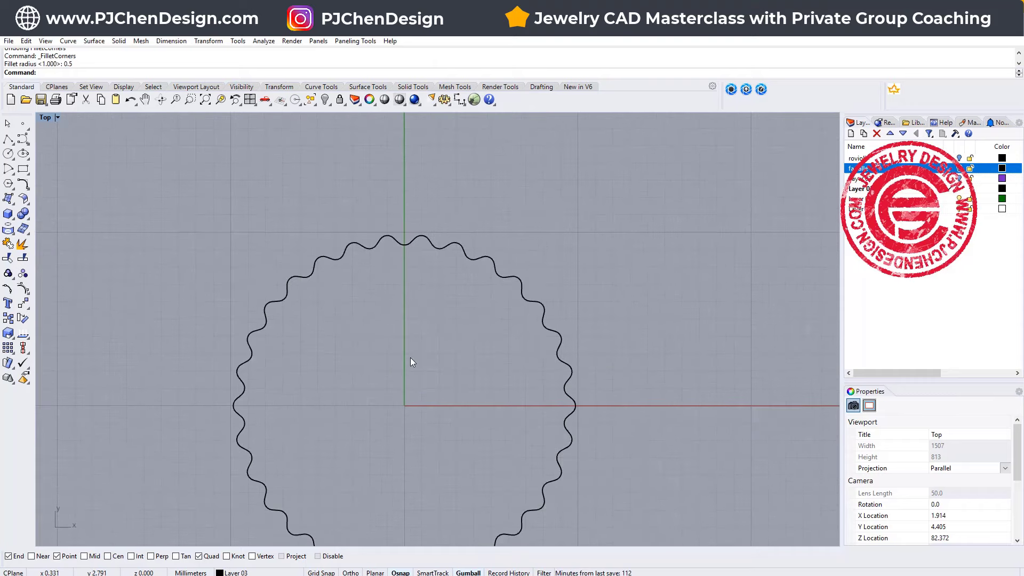
pyautogui.moveTo(8, 139)
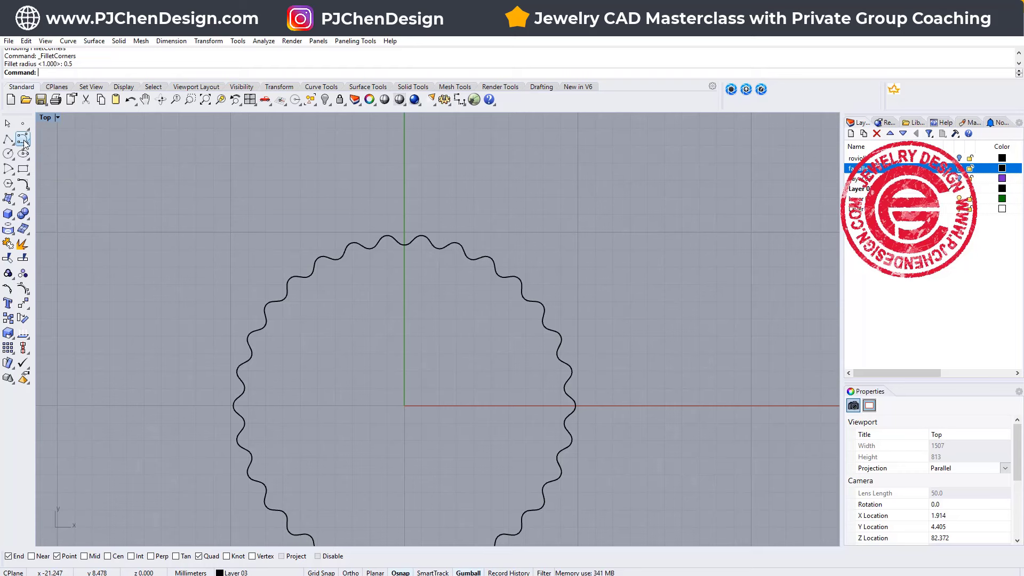
# Draw the half rail curve from the origin with ortho constraint and select it for mirroring
pyautogui.click(21, 137)
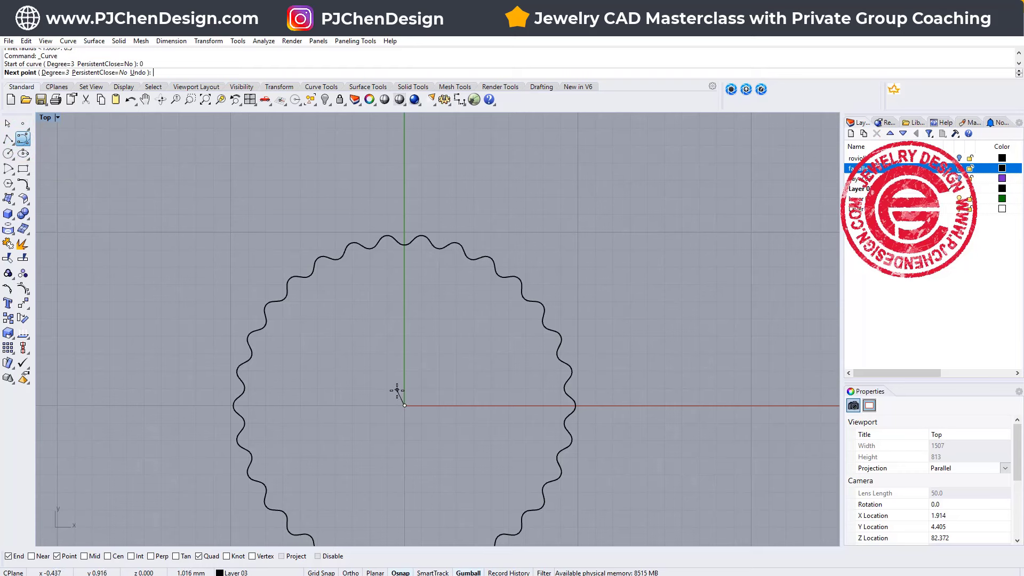
pyautogui.press('shift')
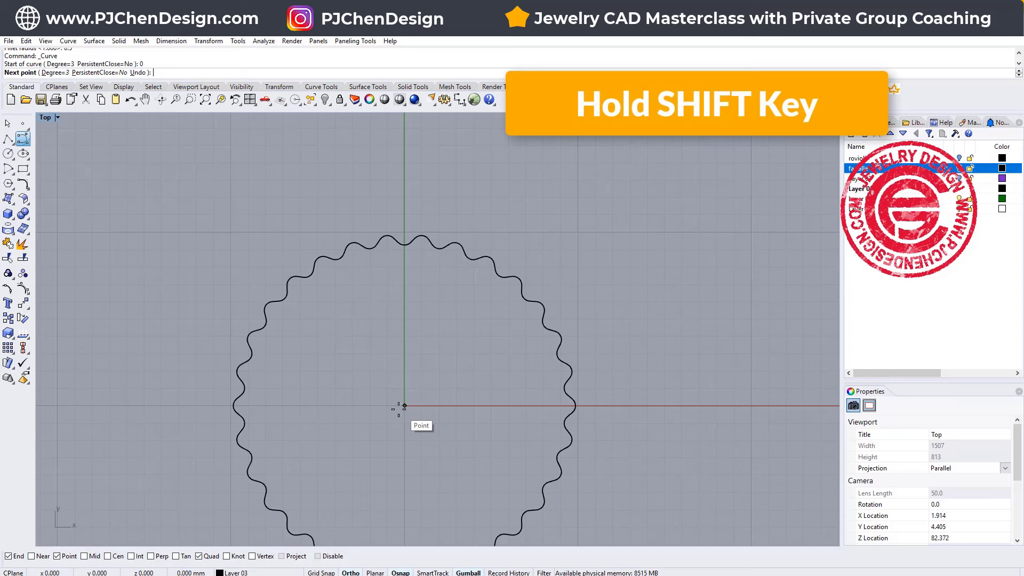
pyautogui.click(405, 405)
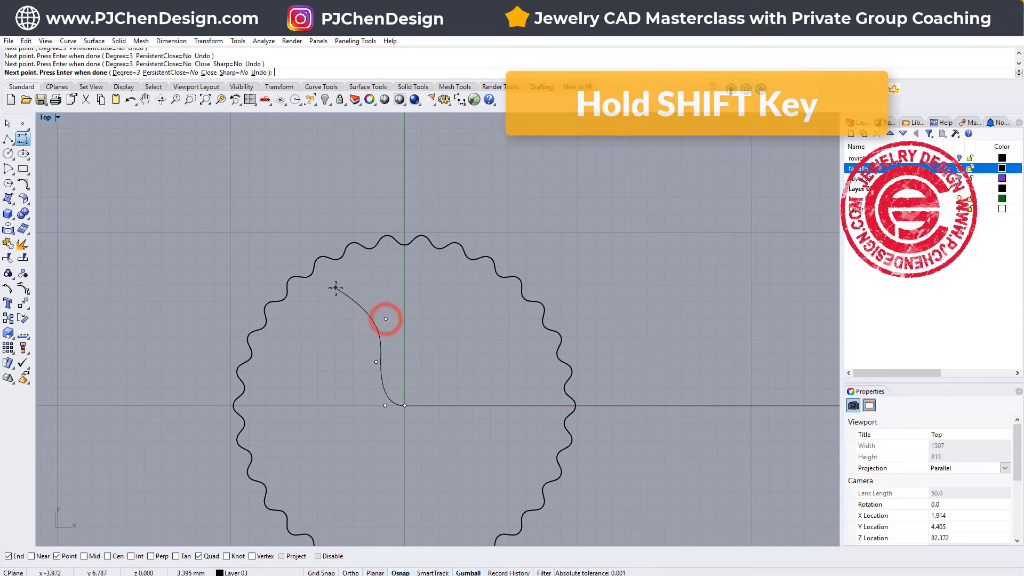
pyautogui.click(258, 264)
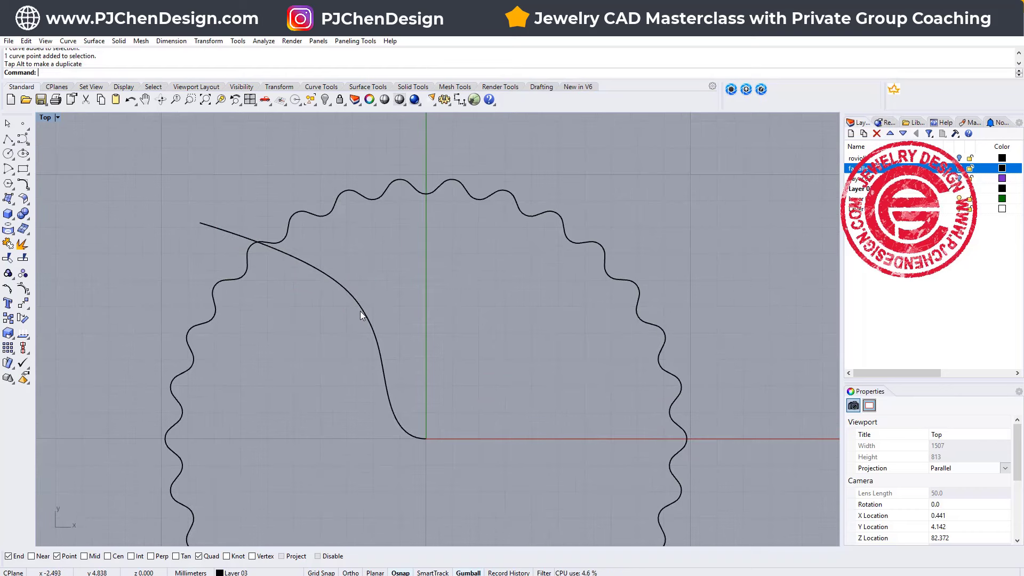
pyautogui.click(392, 313)
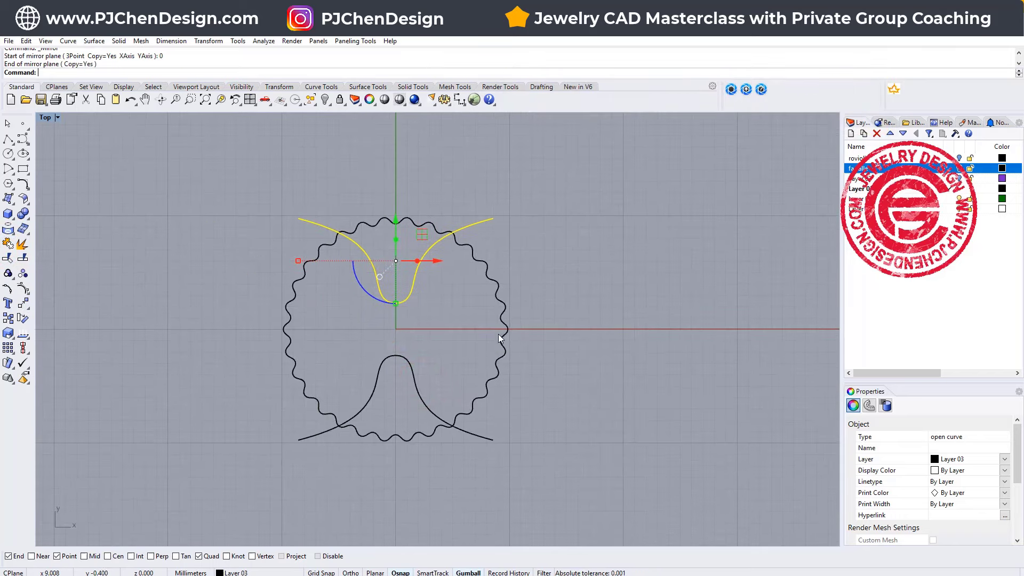
pyautogui.moveTo(326, 241)
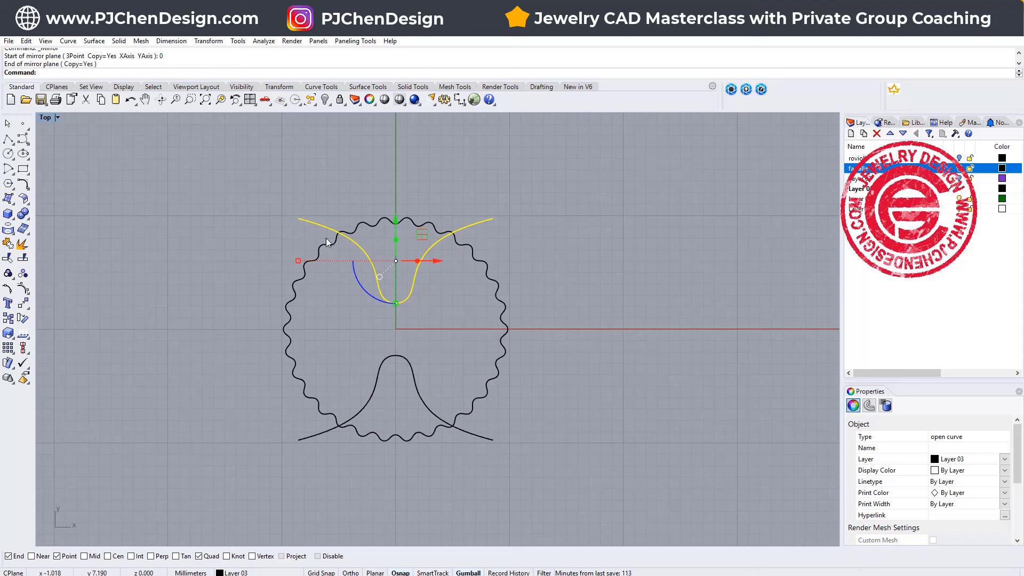
pyautogui.moveTo(291, 235)
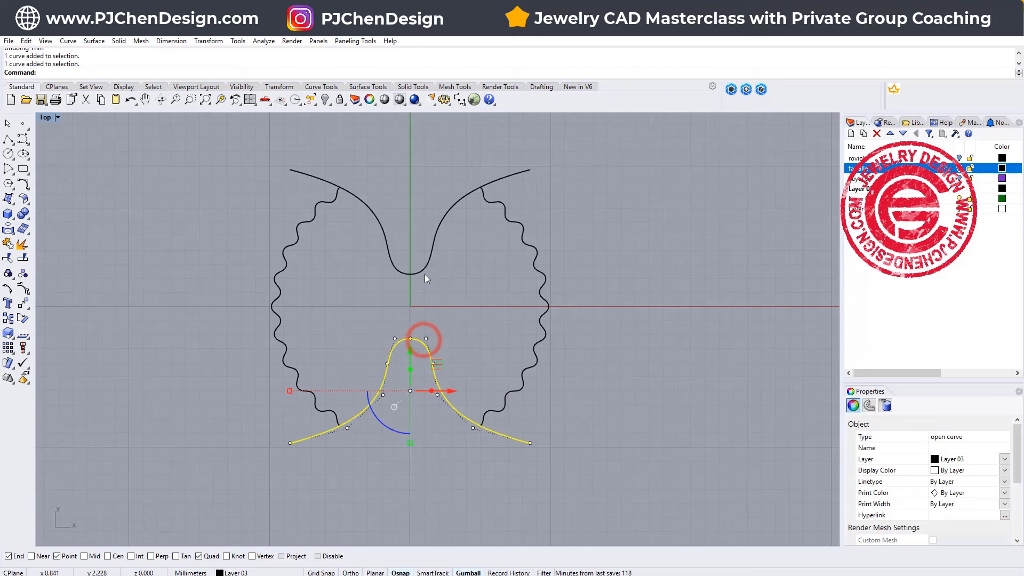
# Duplicate the two rail curves in place and trim off a rail end beyond the outline
pyautogui.press('Ctrl+v')
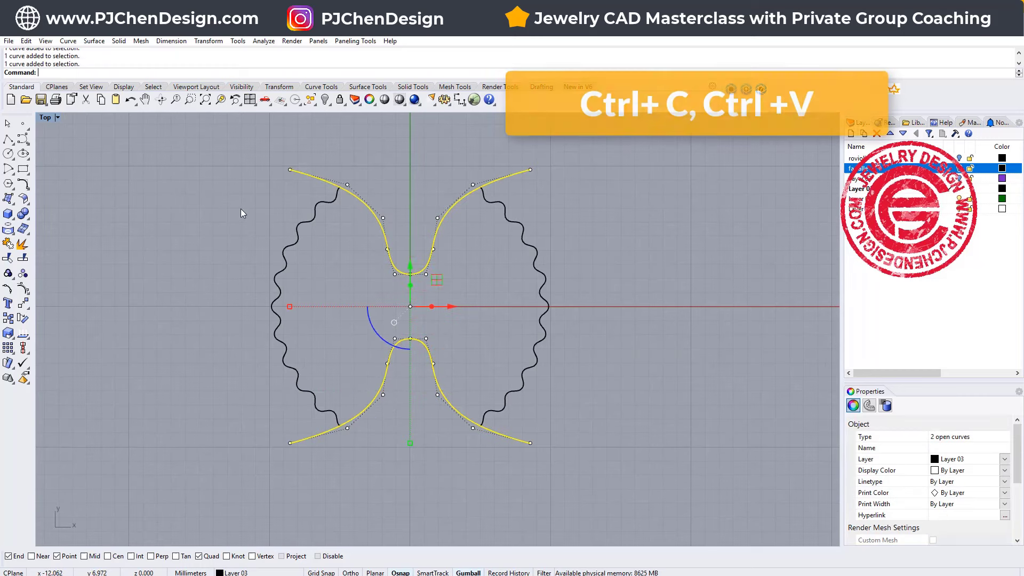
pyautogui.press('ctrl+v')
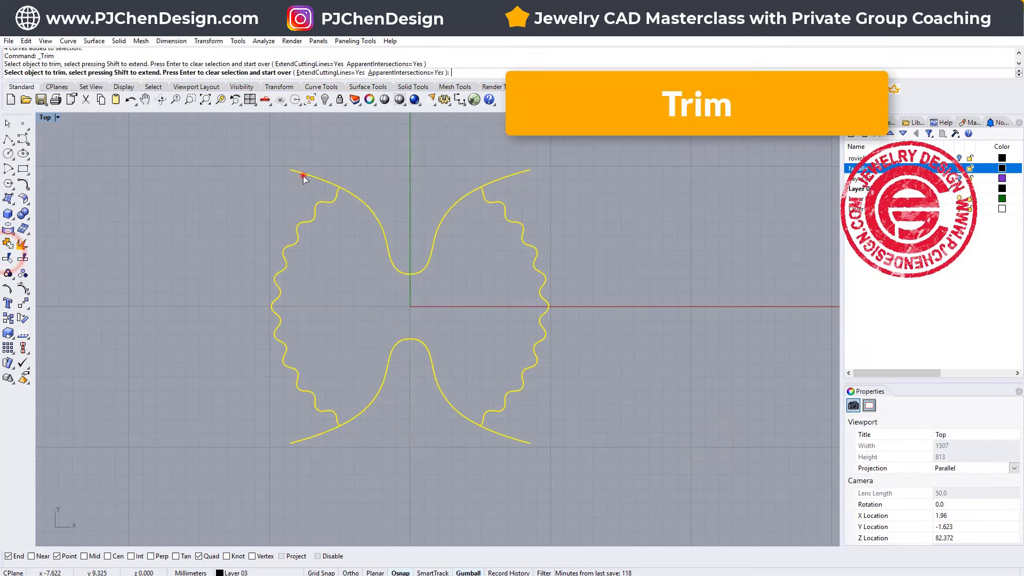
pyautogui.click(327, 434)
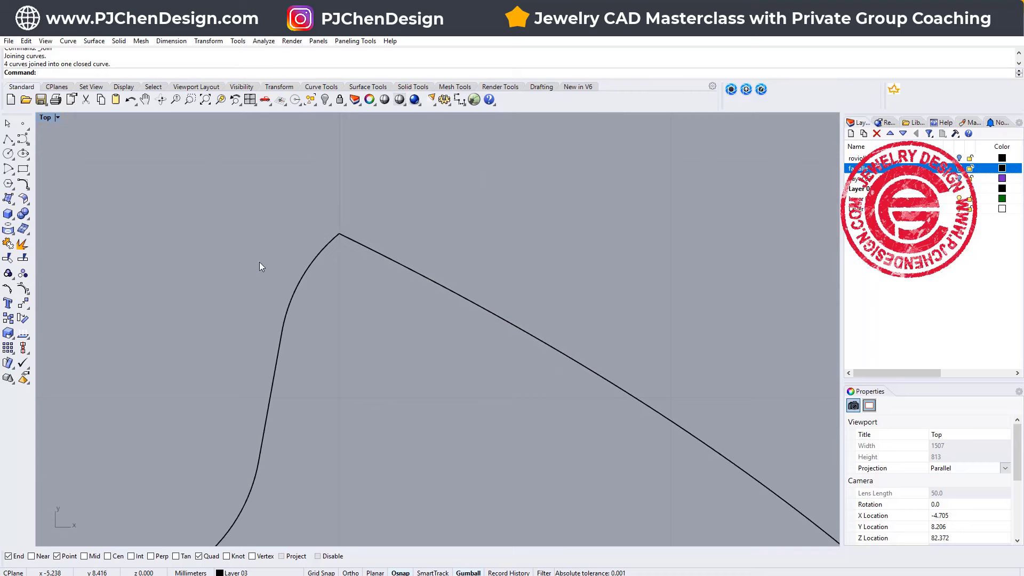
pyautogui.moveTo(21, 183)
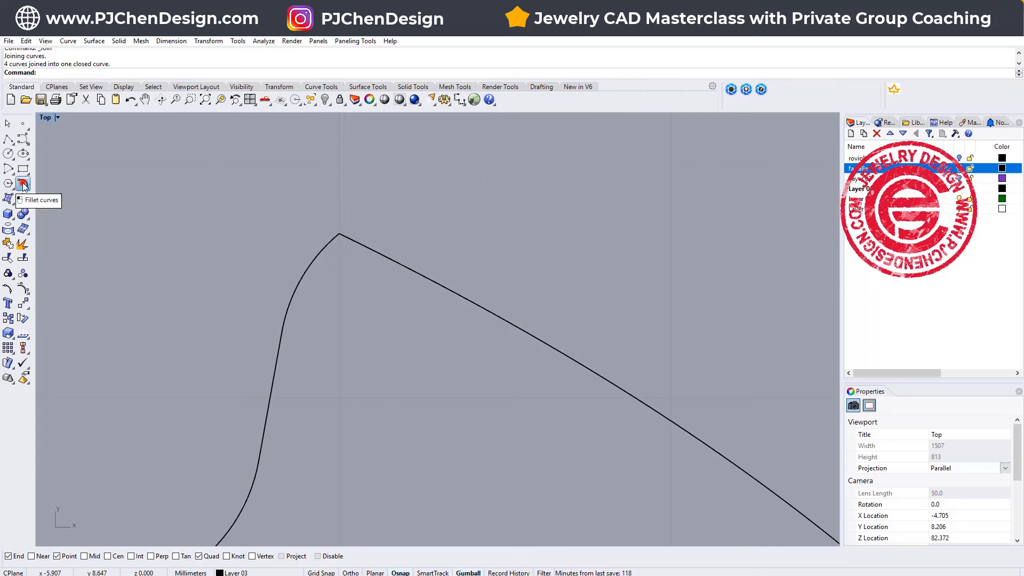
# Round a corner where a rail meets the wavy edge with a 0.35 curve fillet
pyautogui.click(22, 185)
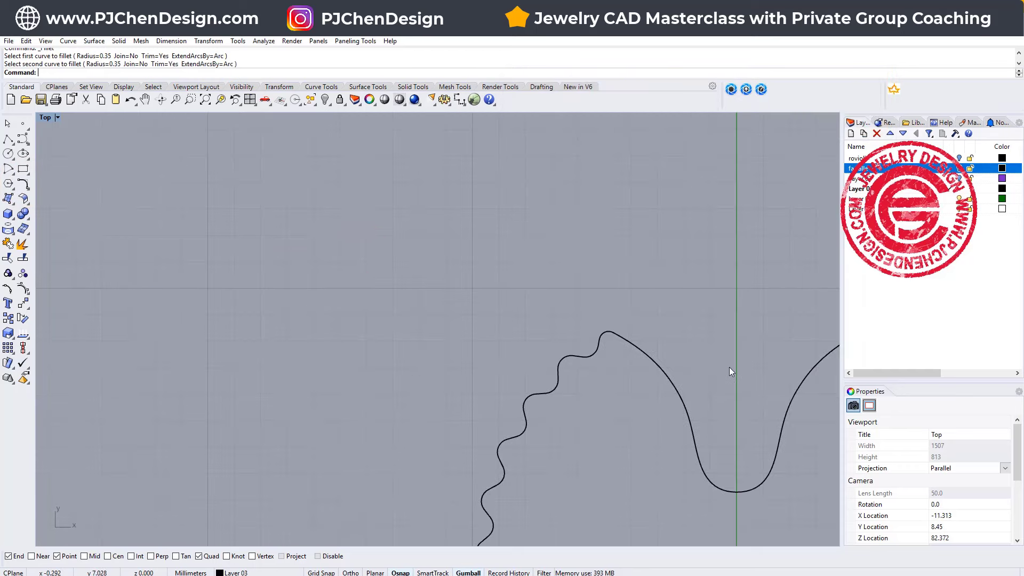
pyautogui.click(506, 313)
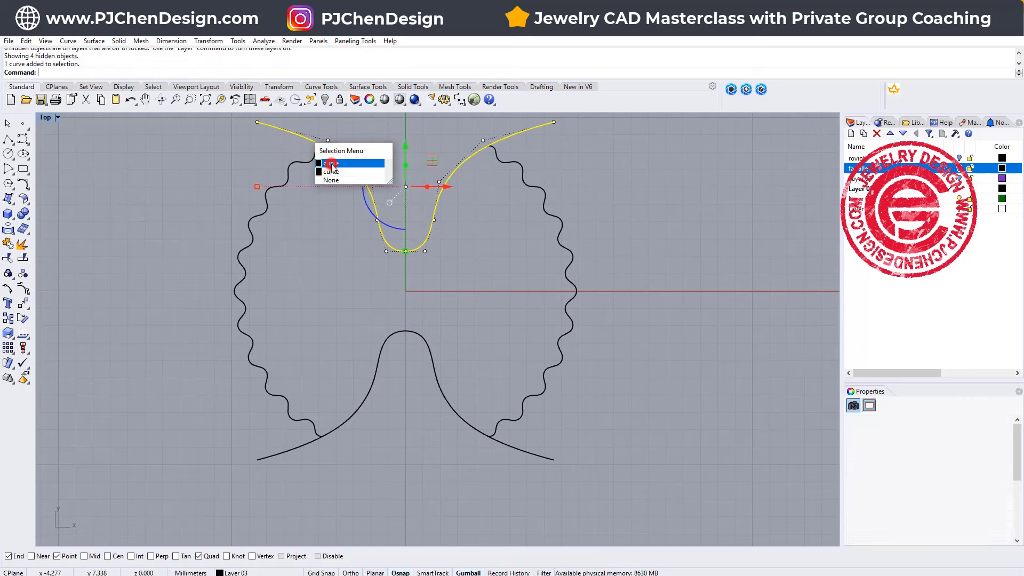
# Pick the intended overlapping curve, draw a temporary straight line, then delete the vertical guide line
pyautogui.click(330, 163)
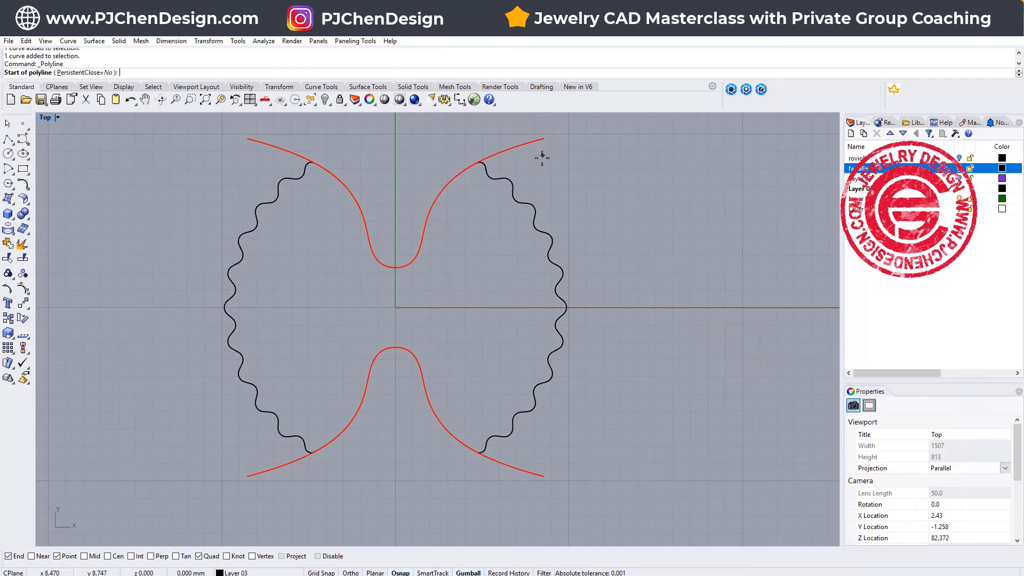
pyautogui.click(543, 139)
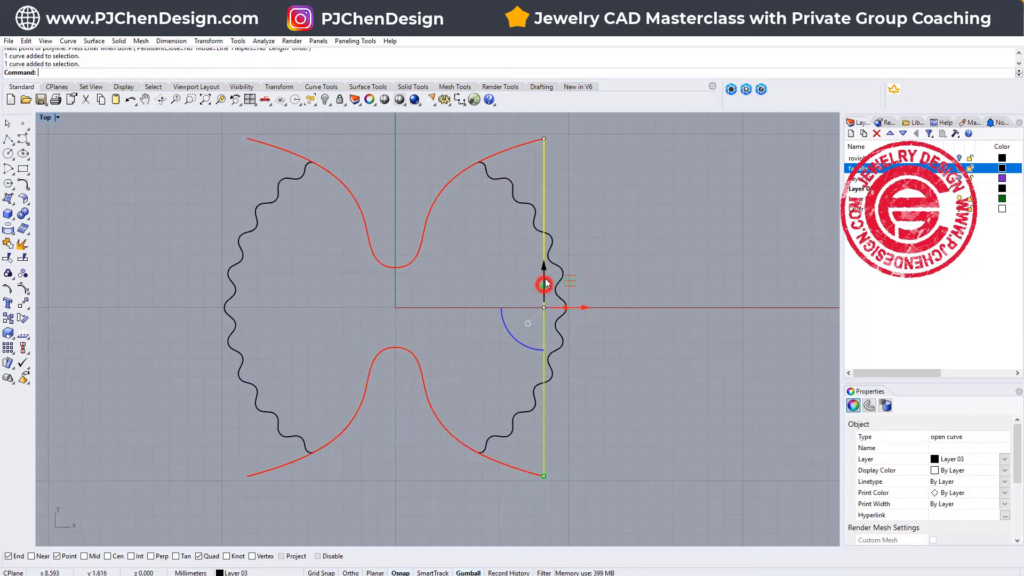
pyautogui.press('Delete')
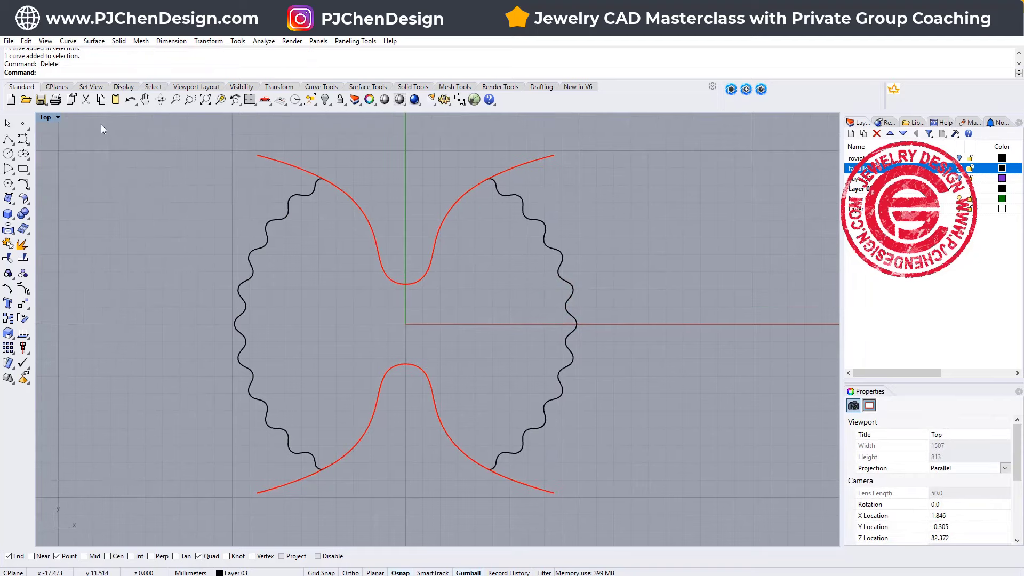
# Extend the upper rail curve's right end outward to a new end point
pyautogui.click(67, 40)
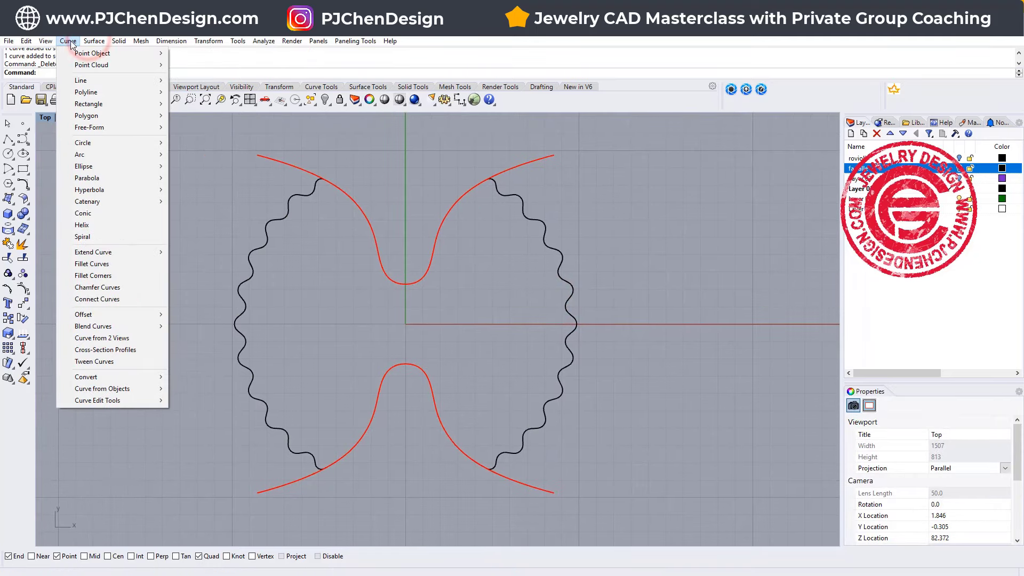
pyautogui.moveTo(92, 264)
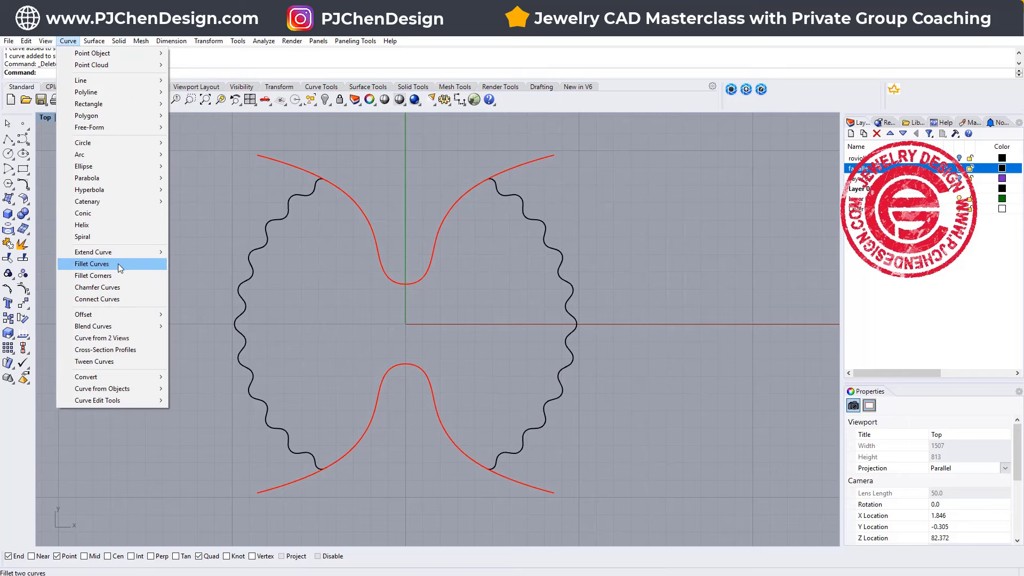
pyautogui.click(92, 251)
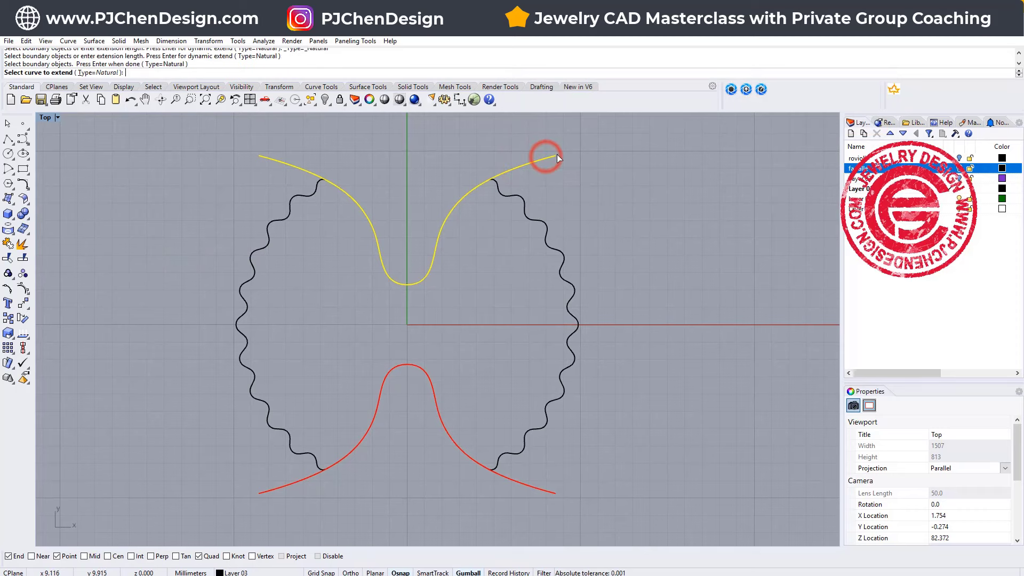
pyautogui.click(555, 158)
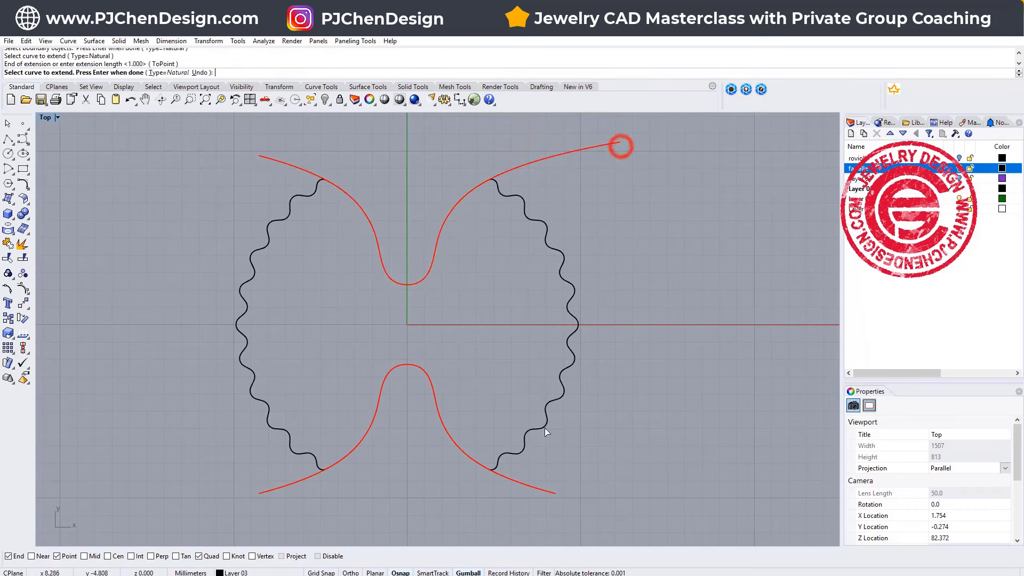
pyautogui.click(545, 488)
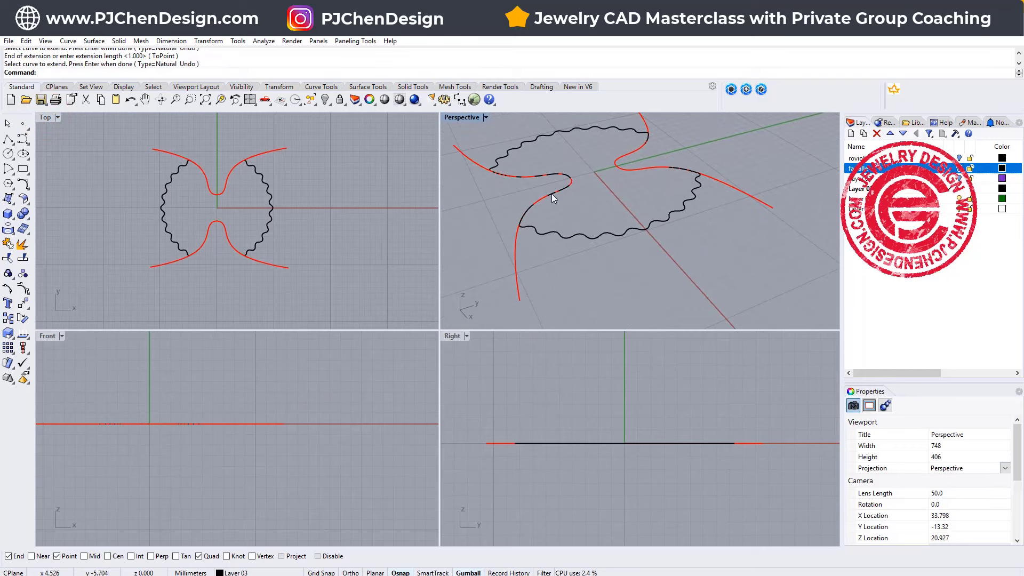
pyautogui.moveTo(9, 138)
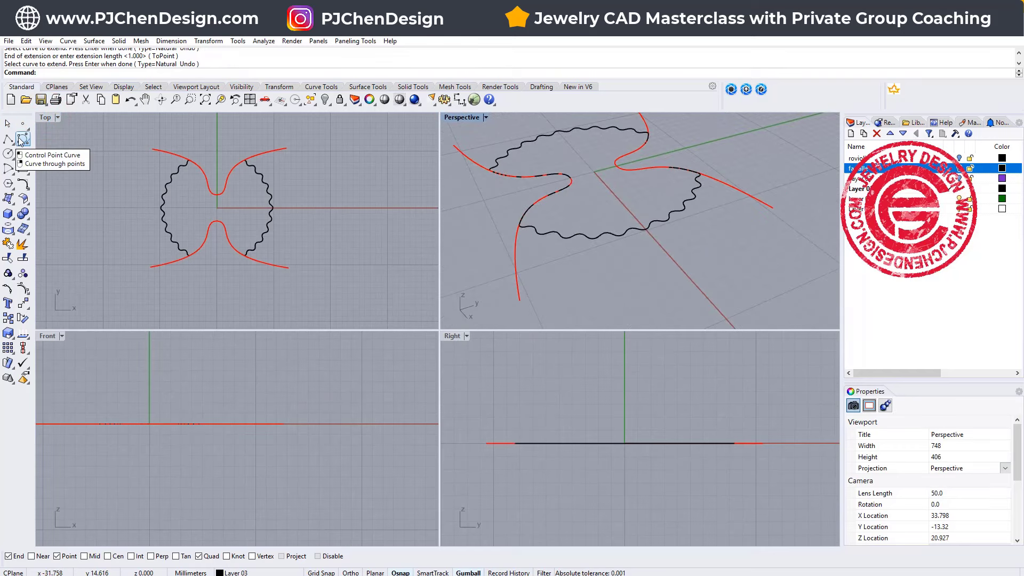
# Draw the bumpy centre profile as a control-point curve starting at the outline centre
pyautogui.click(52, 155)
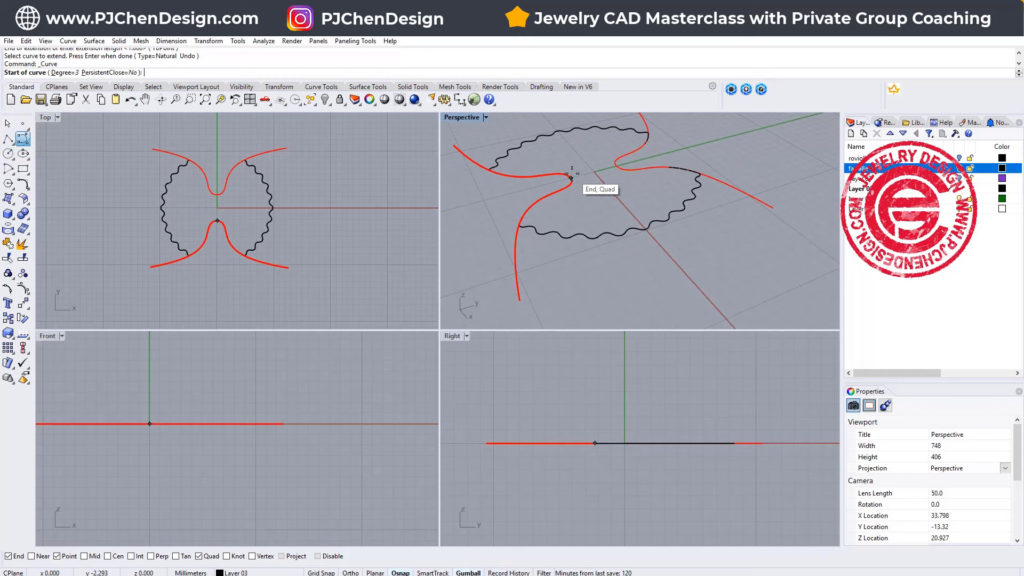
pyautogui.click(570, 180)
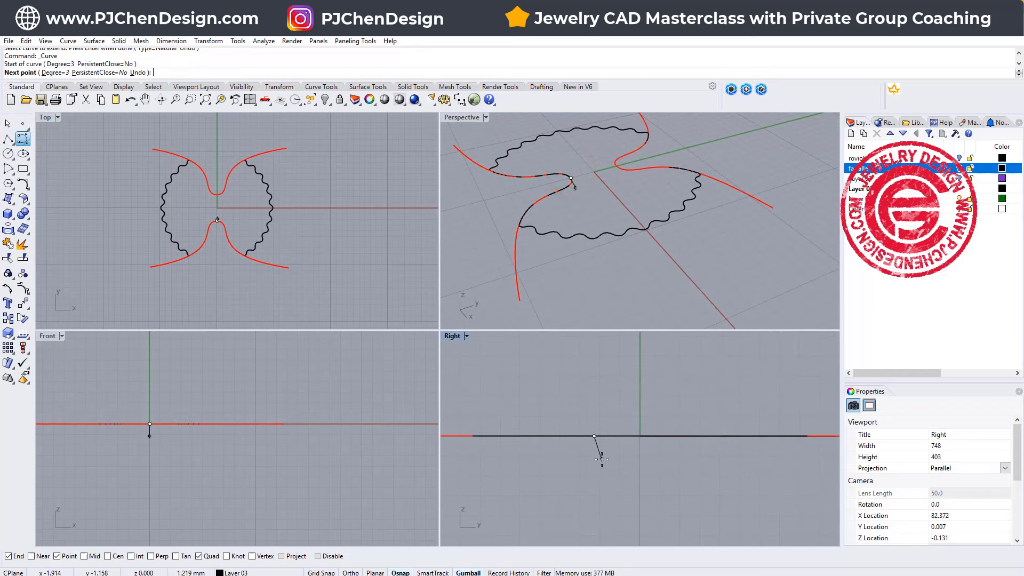
pyautogui.click(609, 460)
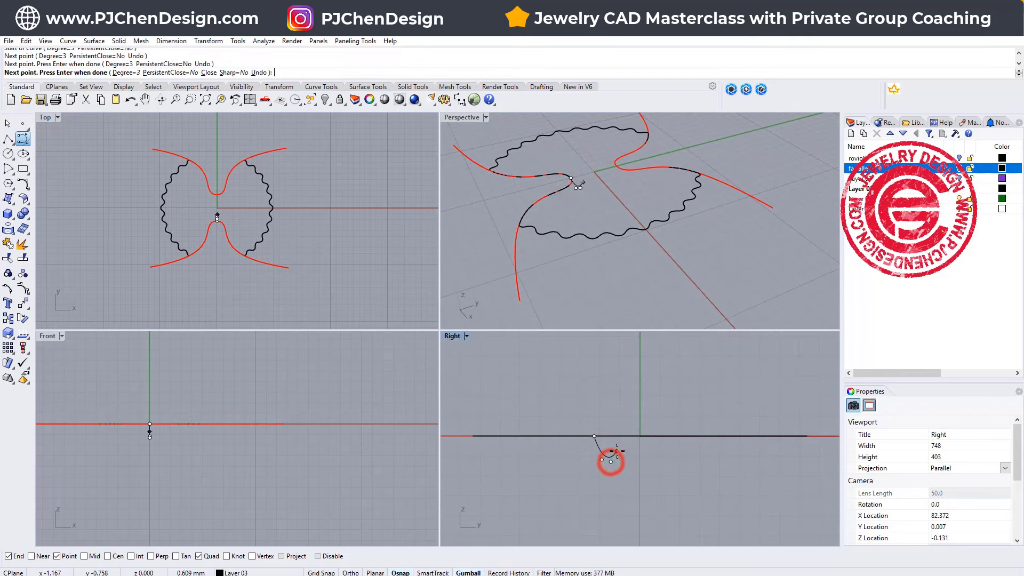
pyautogui.click(631, 407)
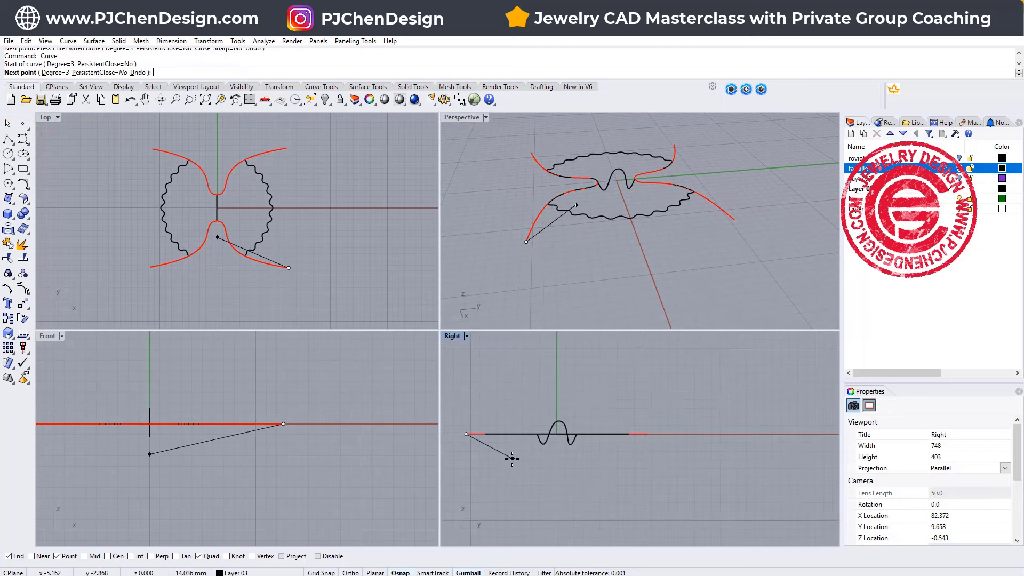
# Draw the sagging outer cross-section curve out to the rail ends
pyautogui.click(529, 423)
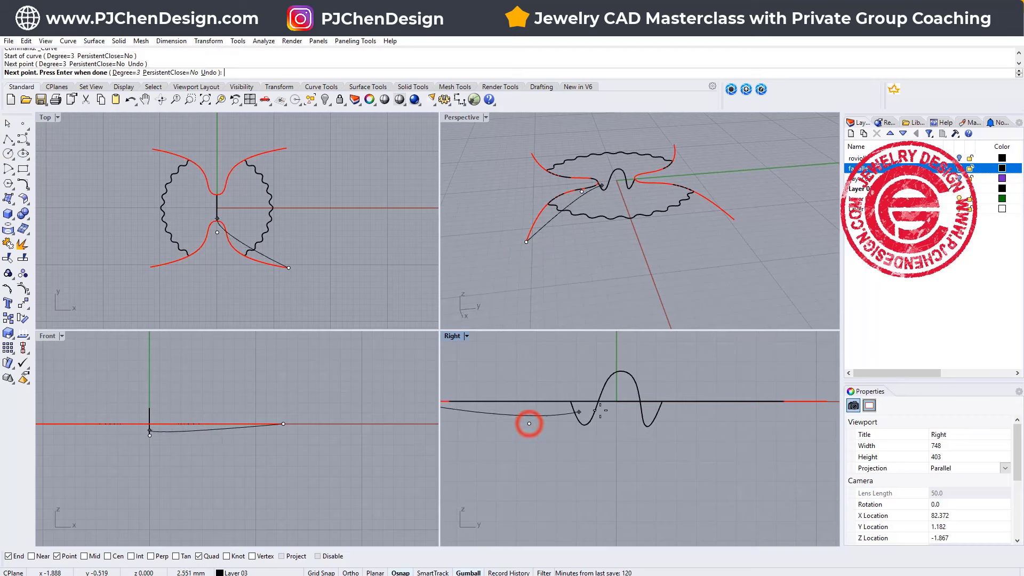
pyautogui.click(590, 385)
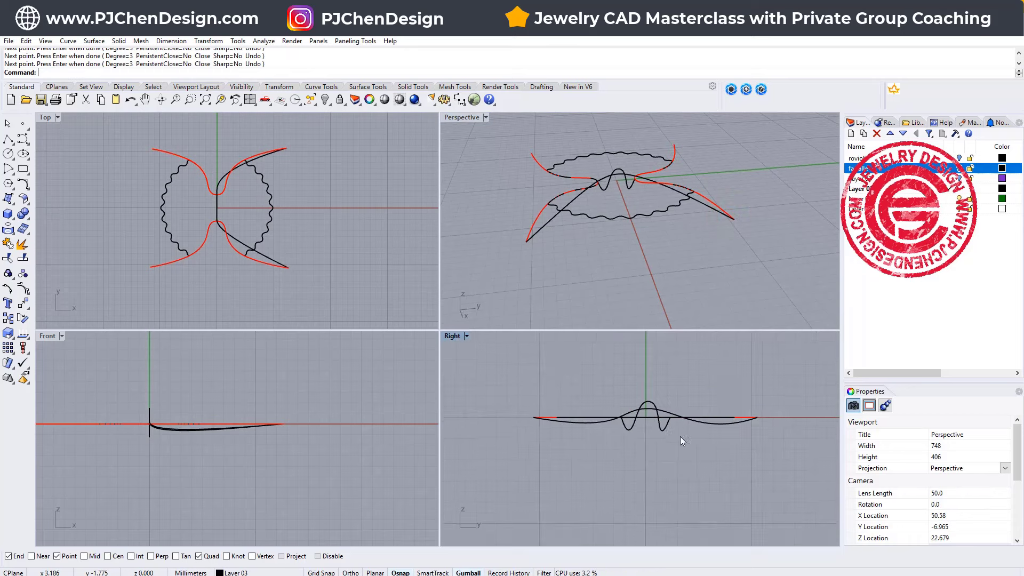
pyautogui.click(715, 441)
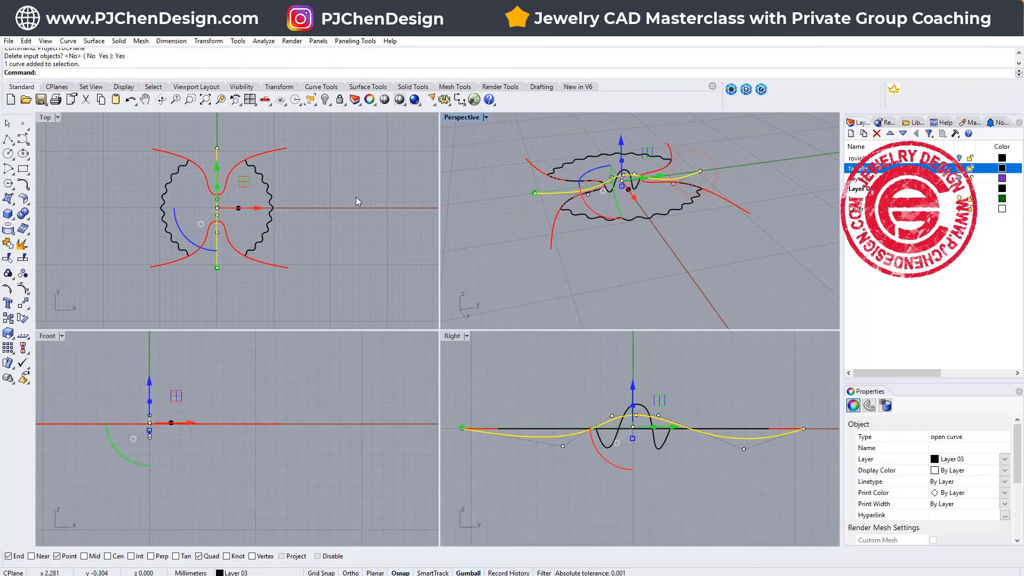
# Copy the cross-section curve to the rail's outer end and snap it onto the rail endpoints
pyautogui.click(9, 300)
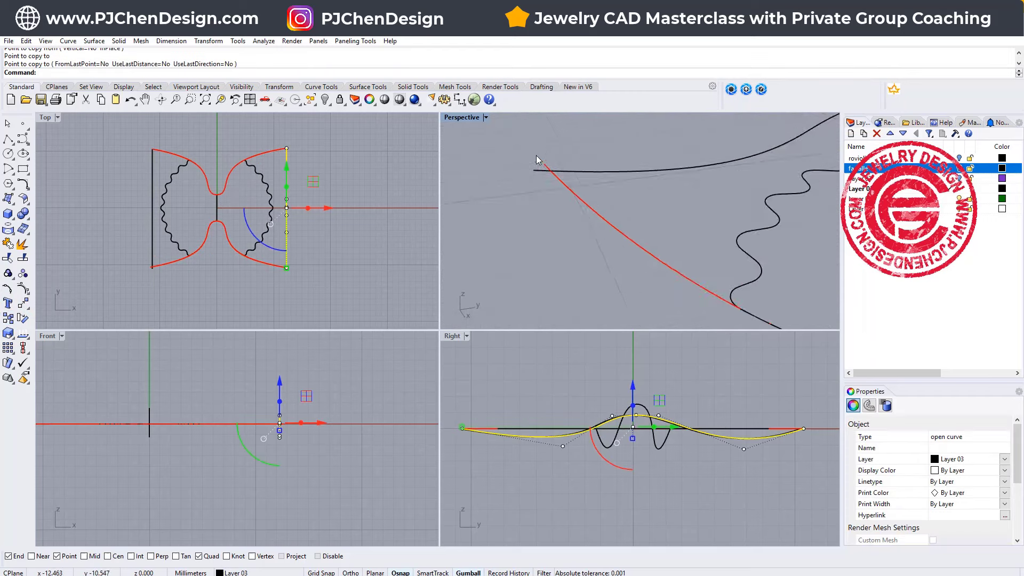
pyautogui.click(536, 181)
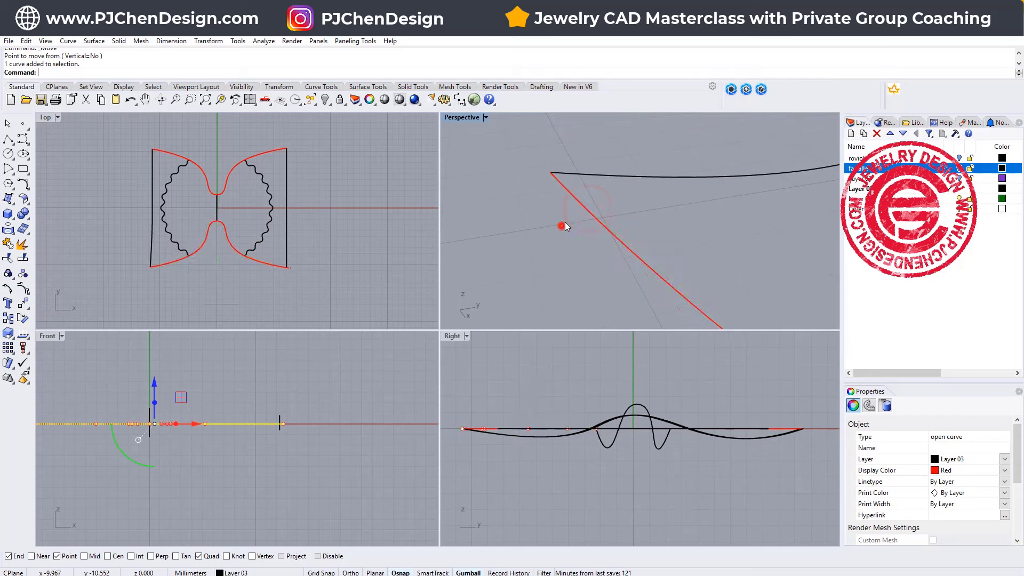
pyautogui.doubleClick(462, 117)
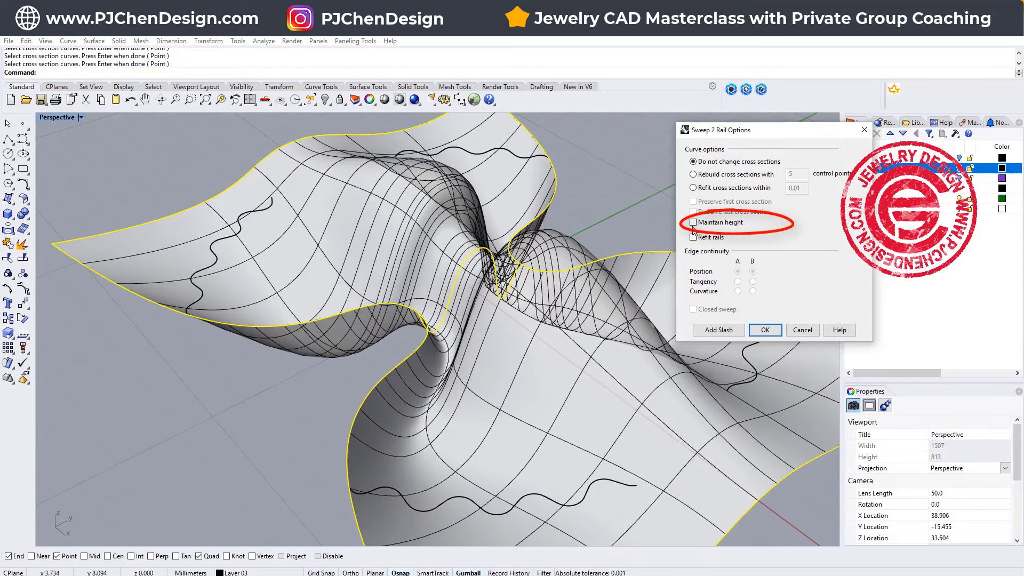
# Tick Maintain height and confirm the two-rail sweep into a bow-tie surface
pyautogui.click(694, 222)
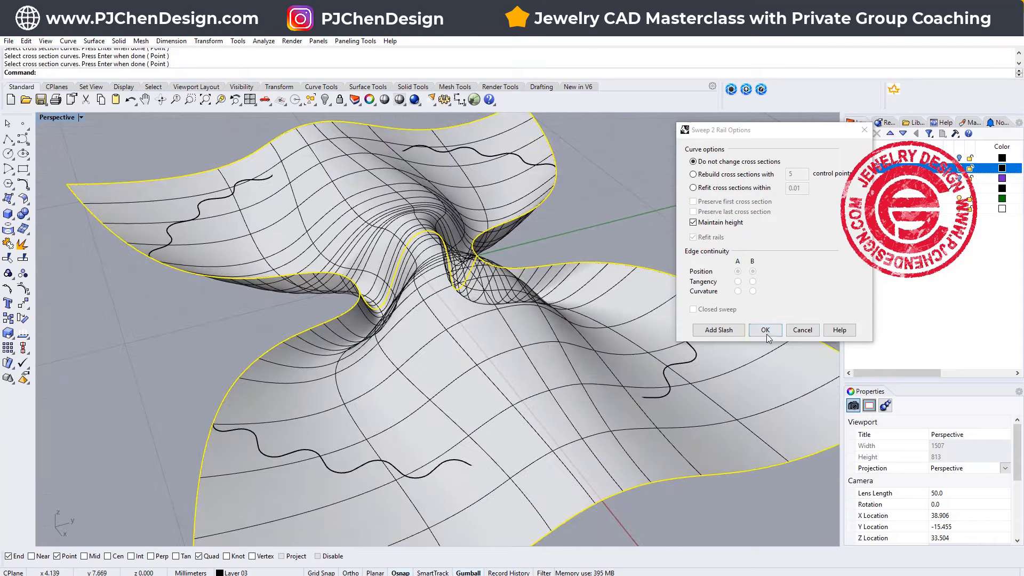
pyautogui.click(765, 330)
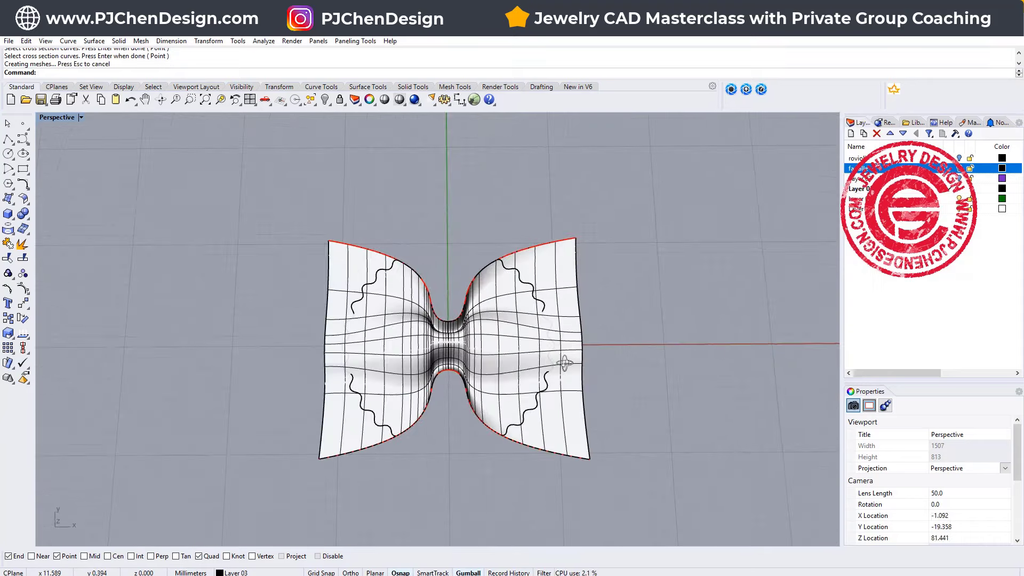
# Trim the swept surface with the wavy bow-tie outline, removing the portion outside it
pyautogui.click(374, 276)
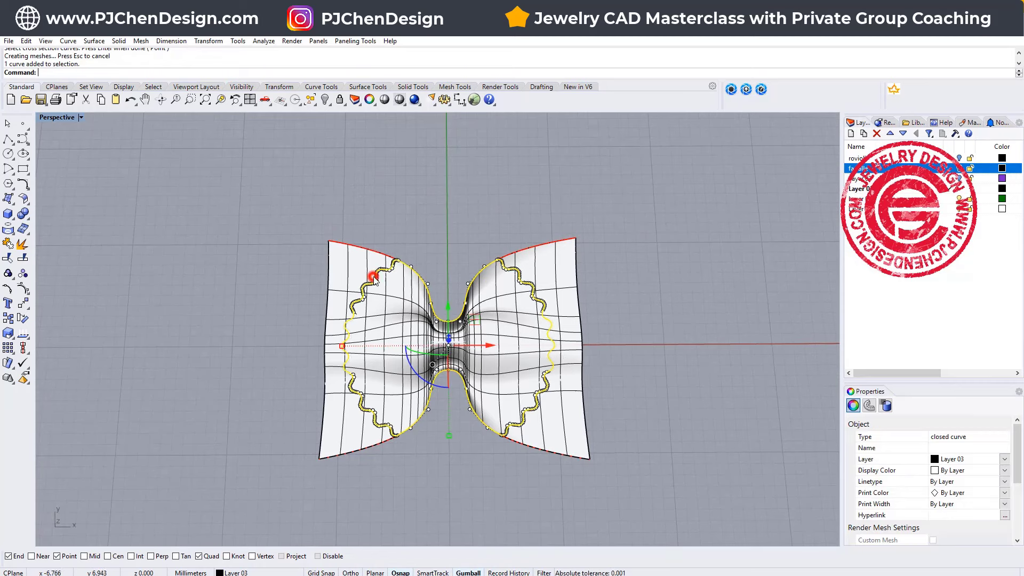
pyautogui.moveTo(39, 172)
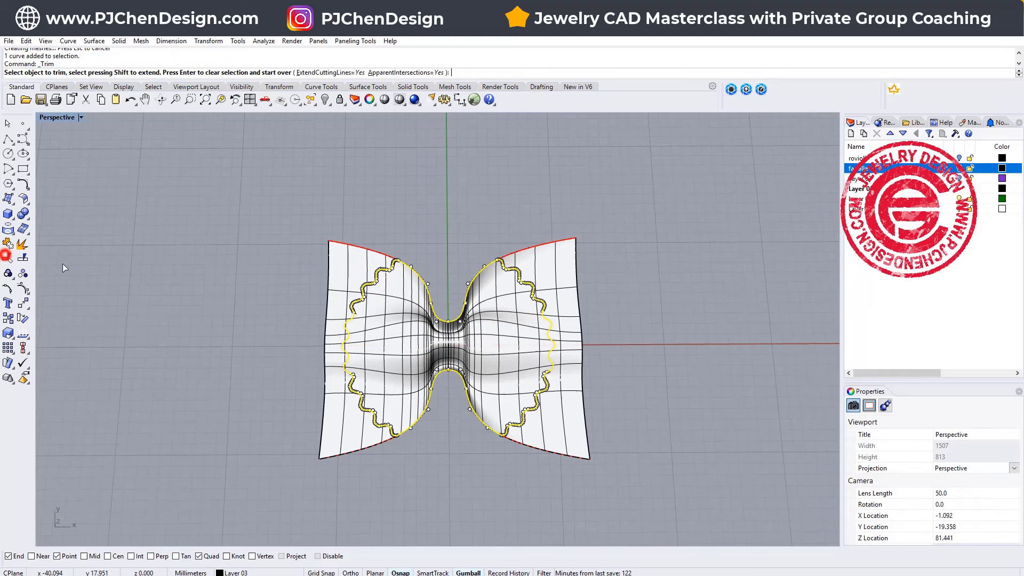
pyautogui.click(549, 270)
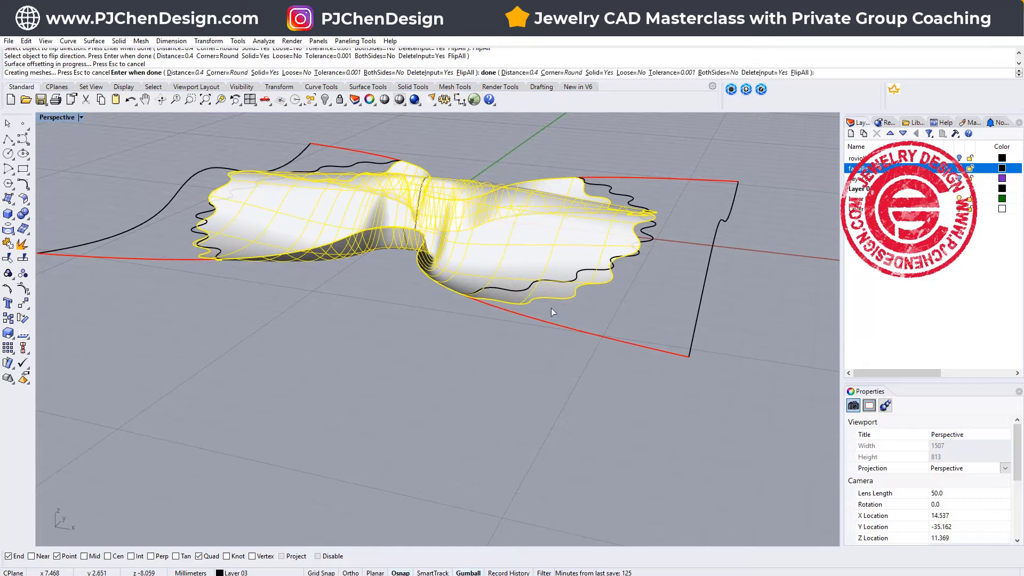
# Zoom in to check the even 0.4 mm thickness along the wavy edge
pyautogui.scroll(-3)
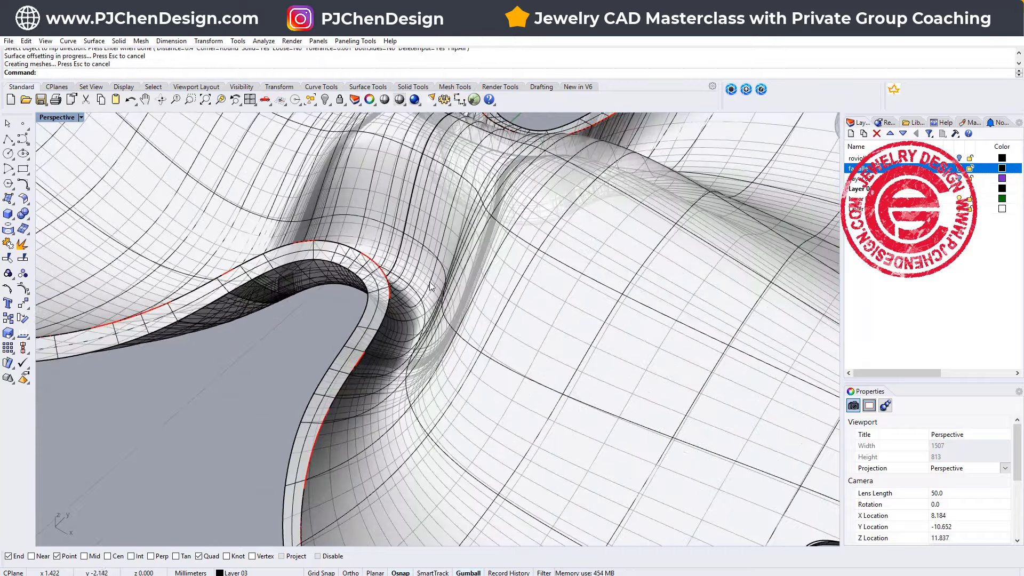